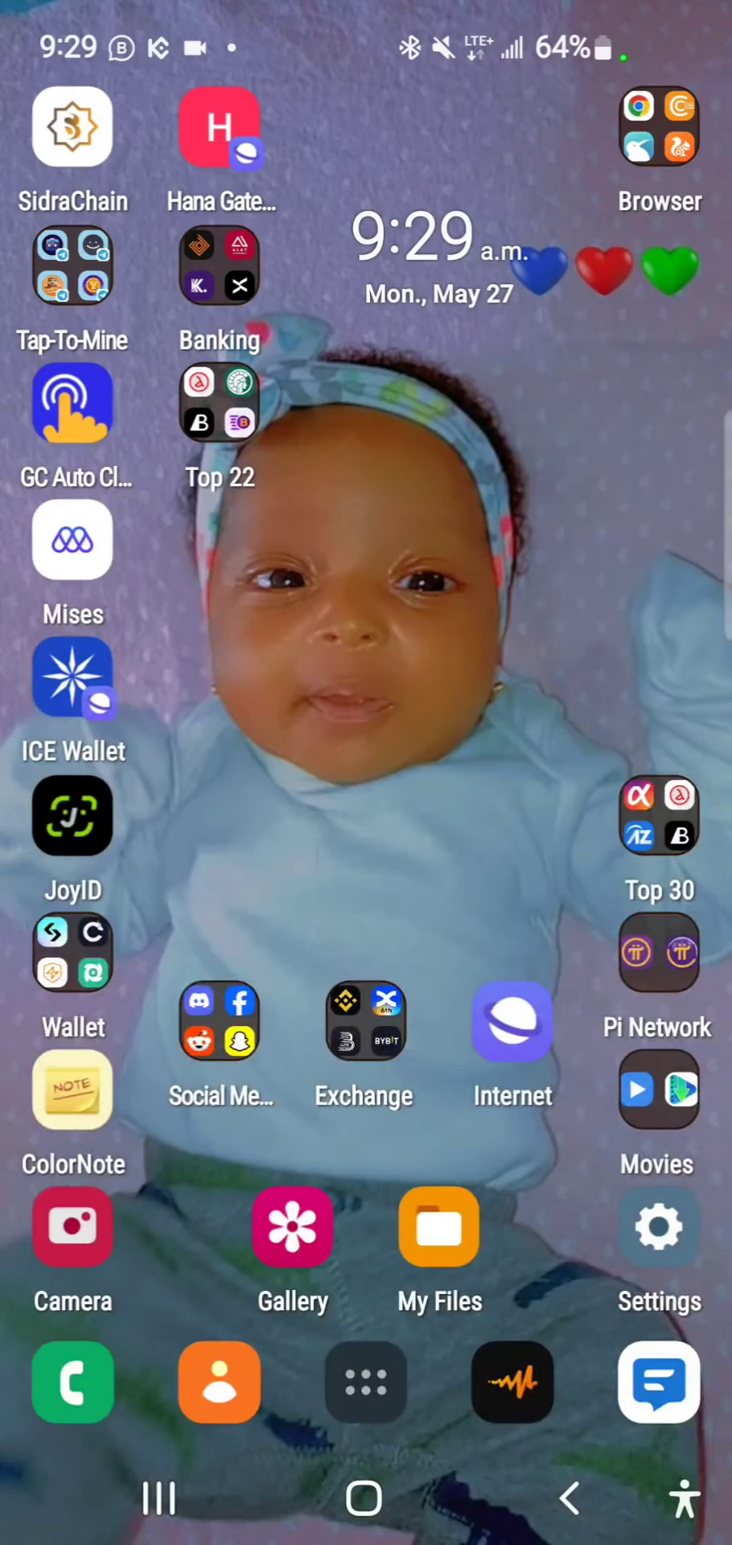
# Step: Launch Trust Wallet from the Wallet app folder, landing on Main Wallet 9 at $0.00
pyautogui.click(73, 951)
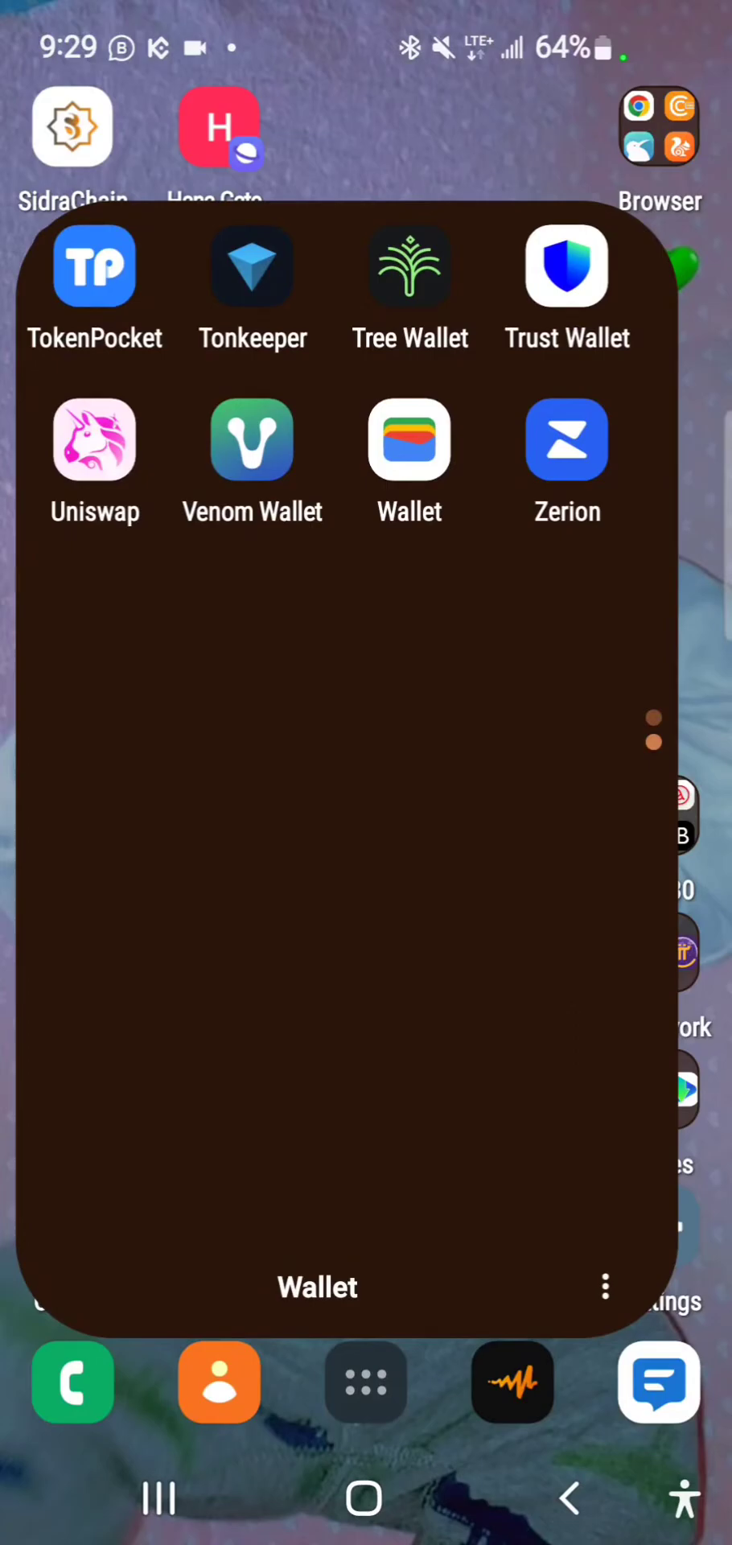
pyautogui.click(408, 439)
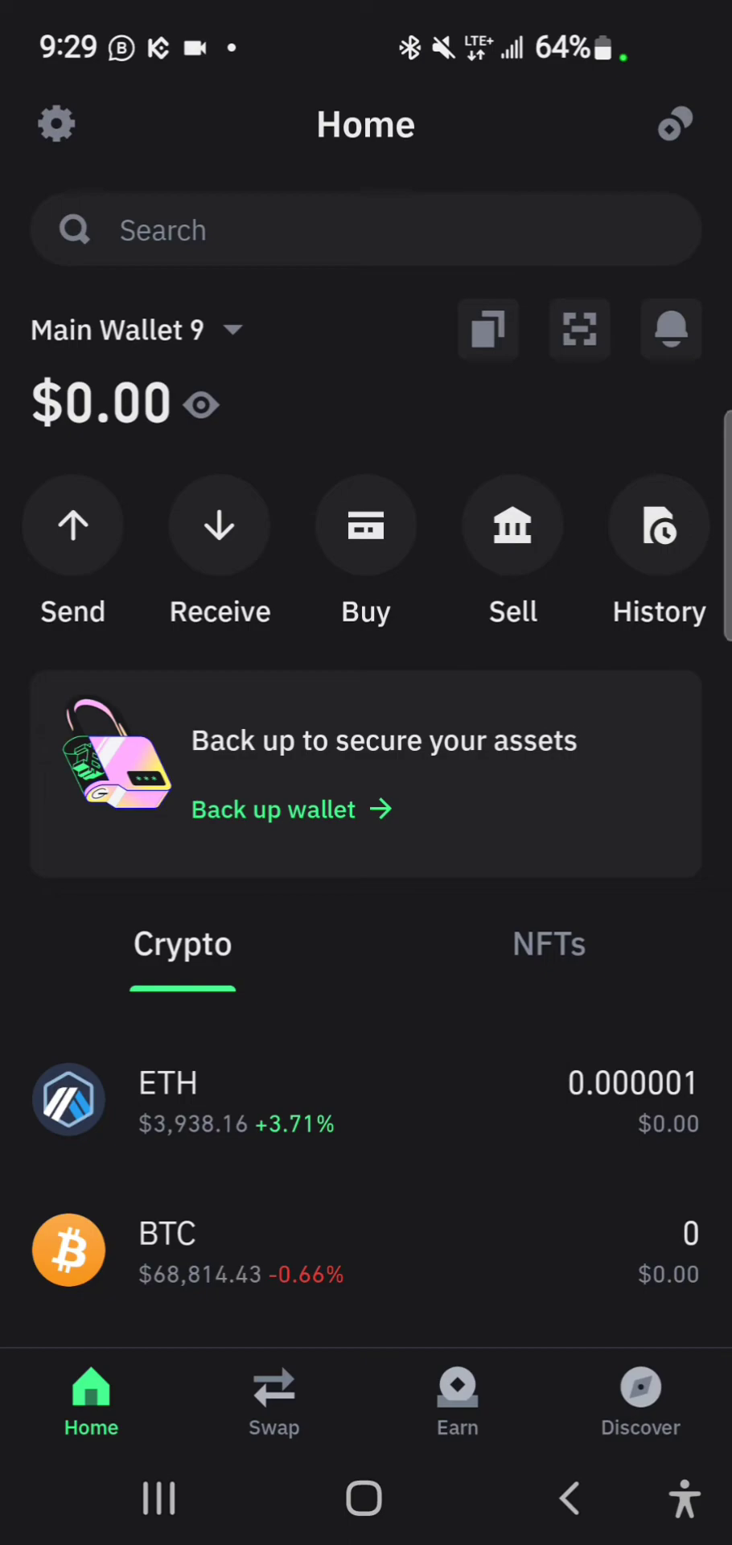
# Step: Reach the Manage crypto page listing enabled tokens like BTC, ETH, BNB and TWT
pyautogui.scroll(-3)
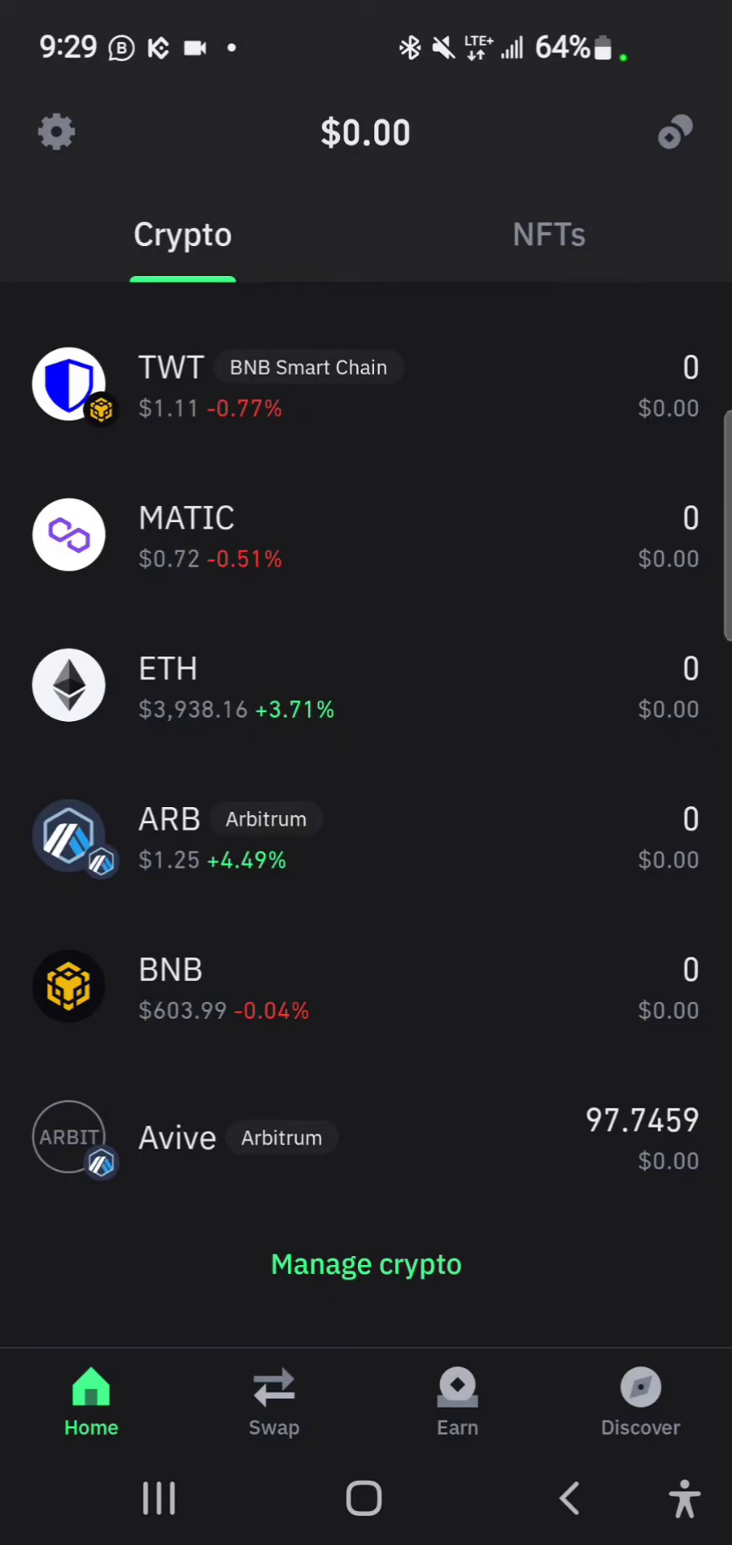
pyautogui.click(365, 1264)
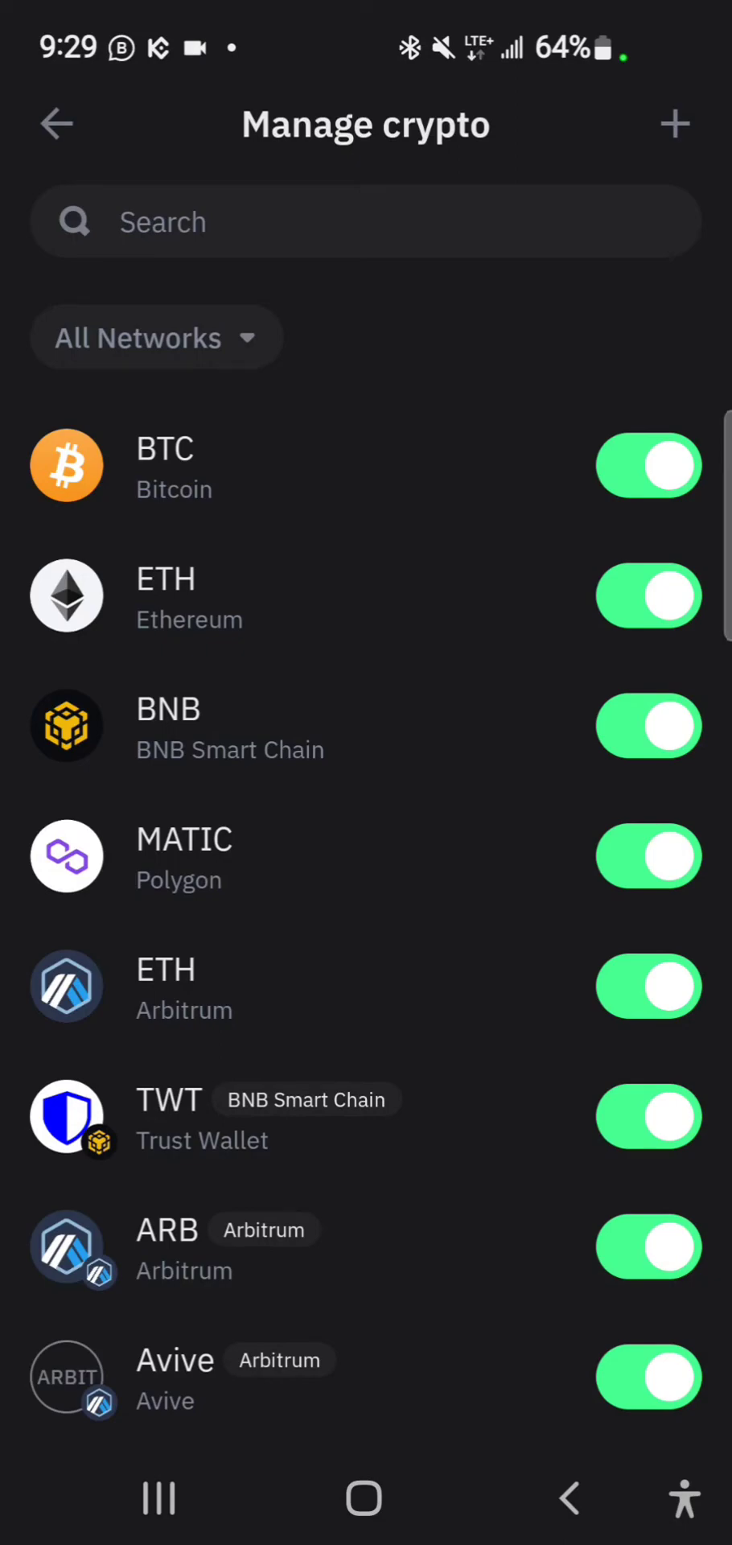
# Step: Start adding a custom token and choose Base from the Networks list
pyautogui.click(674, 124)
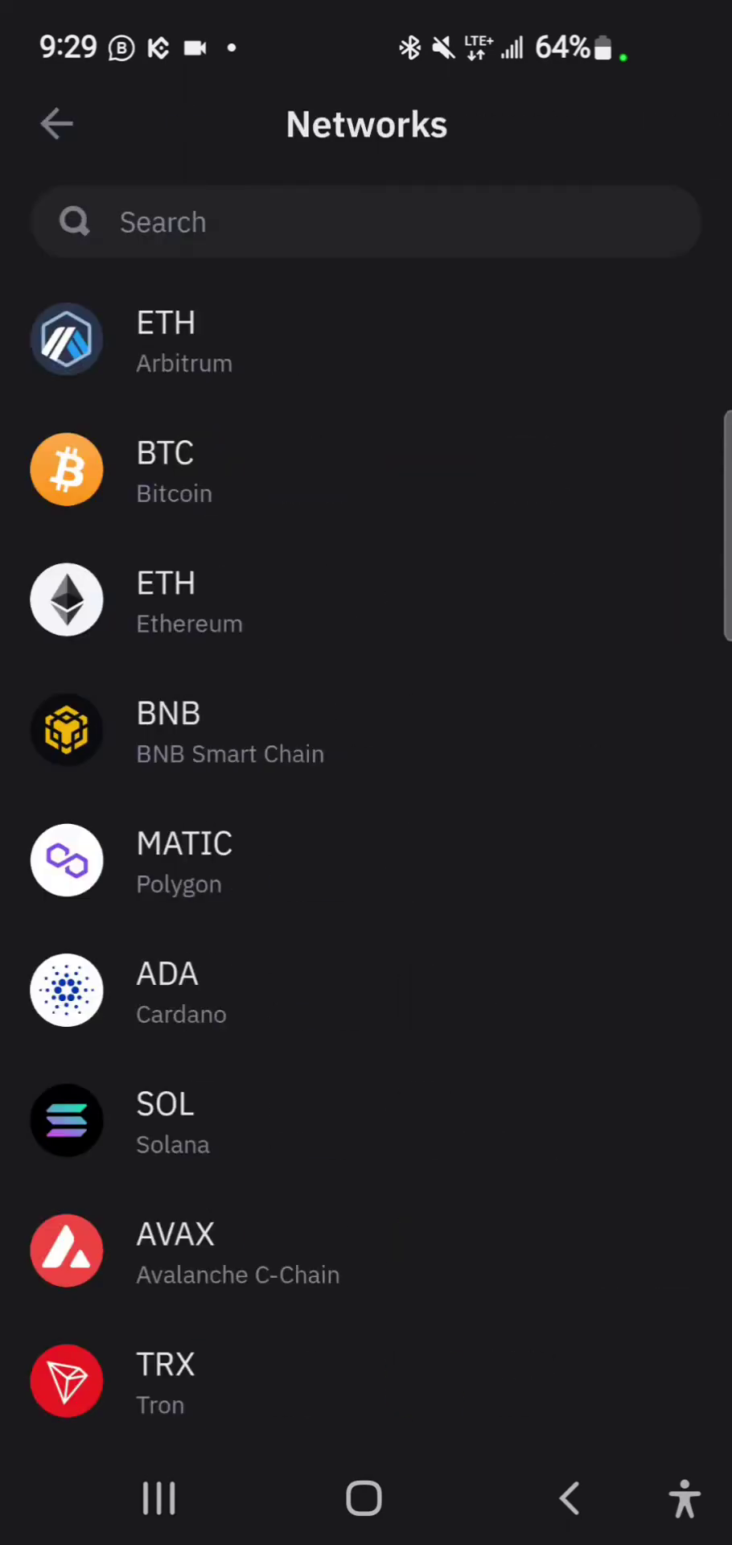
pyautogui.scroll(-3)
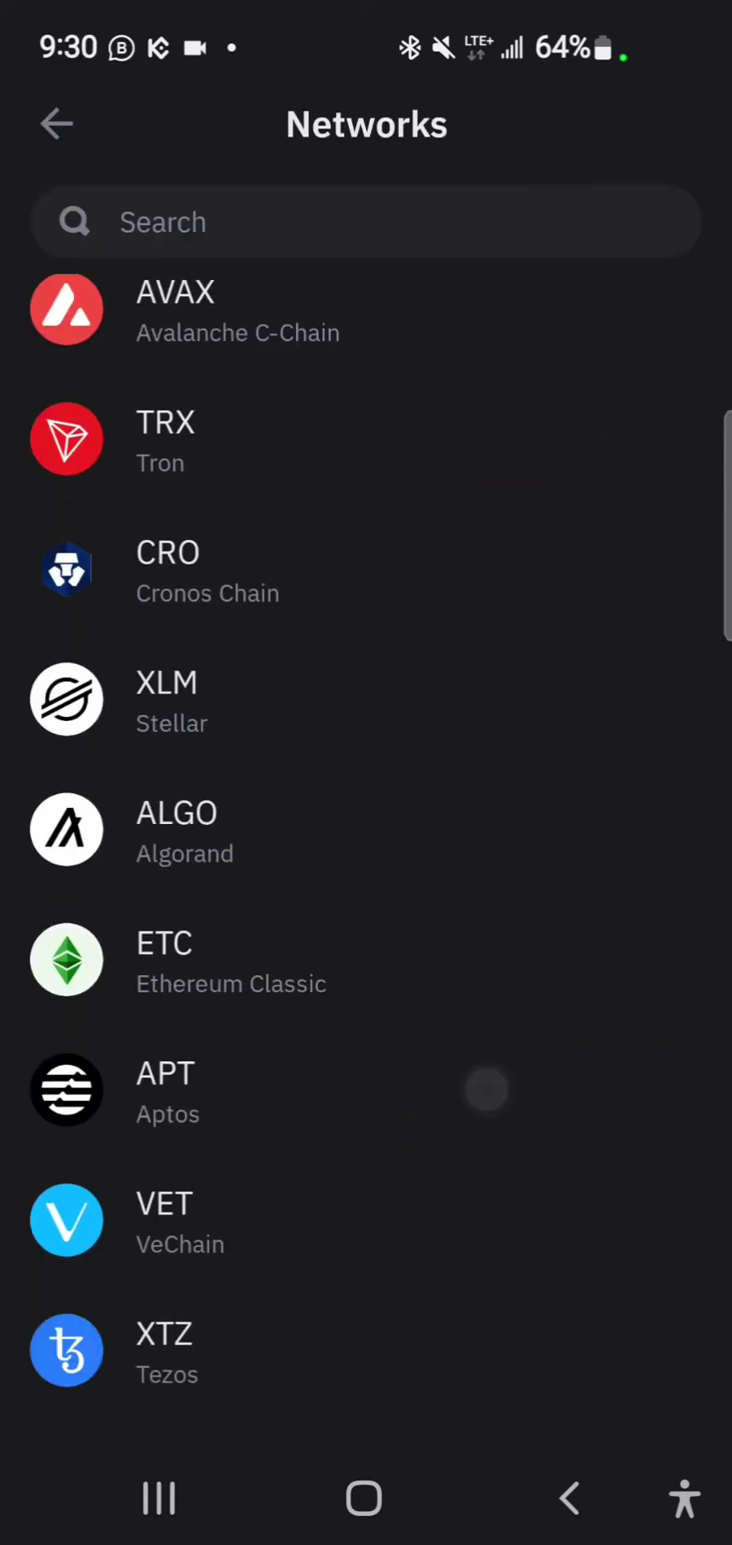
pyautogui.scroll(-3)
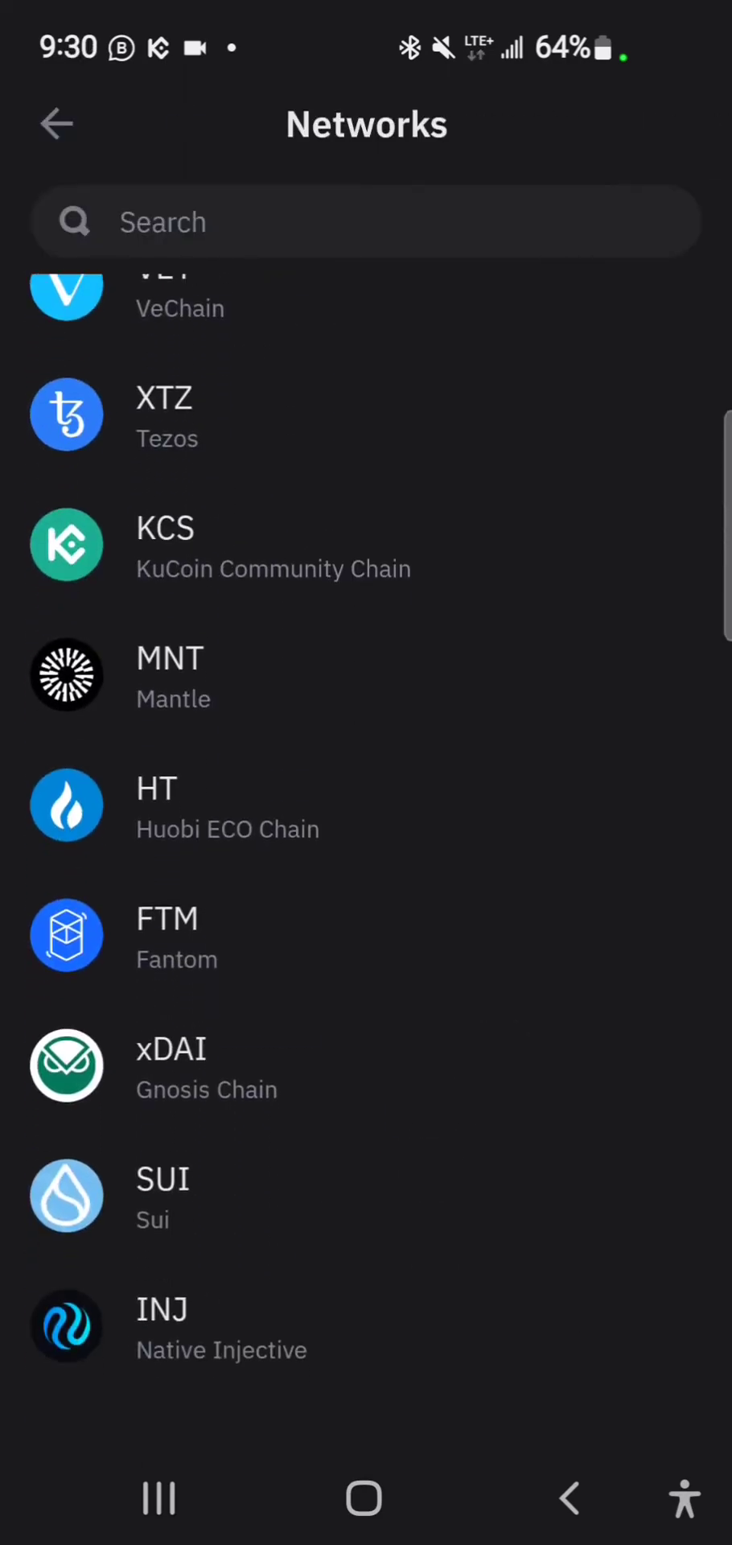
pyautogui.scroll(-3)
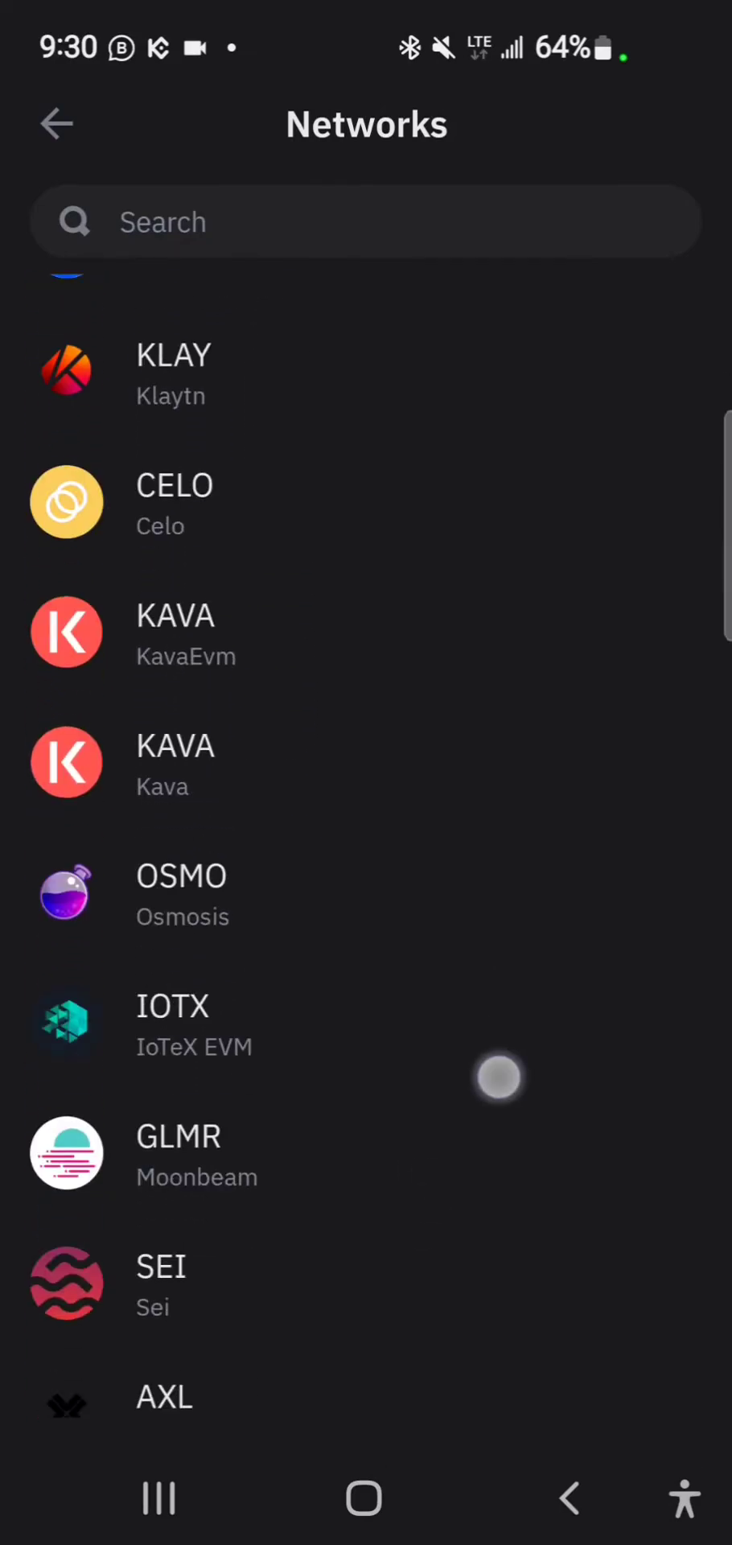
pyautogui.scroll(-3)
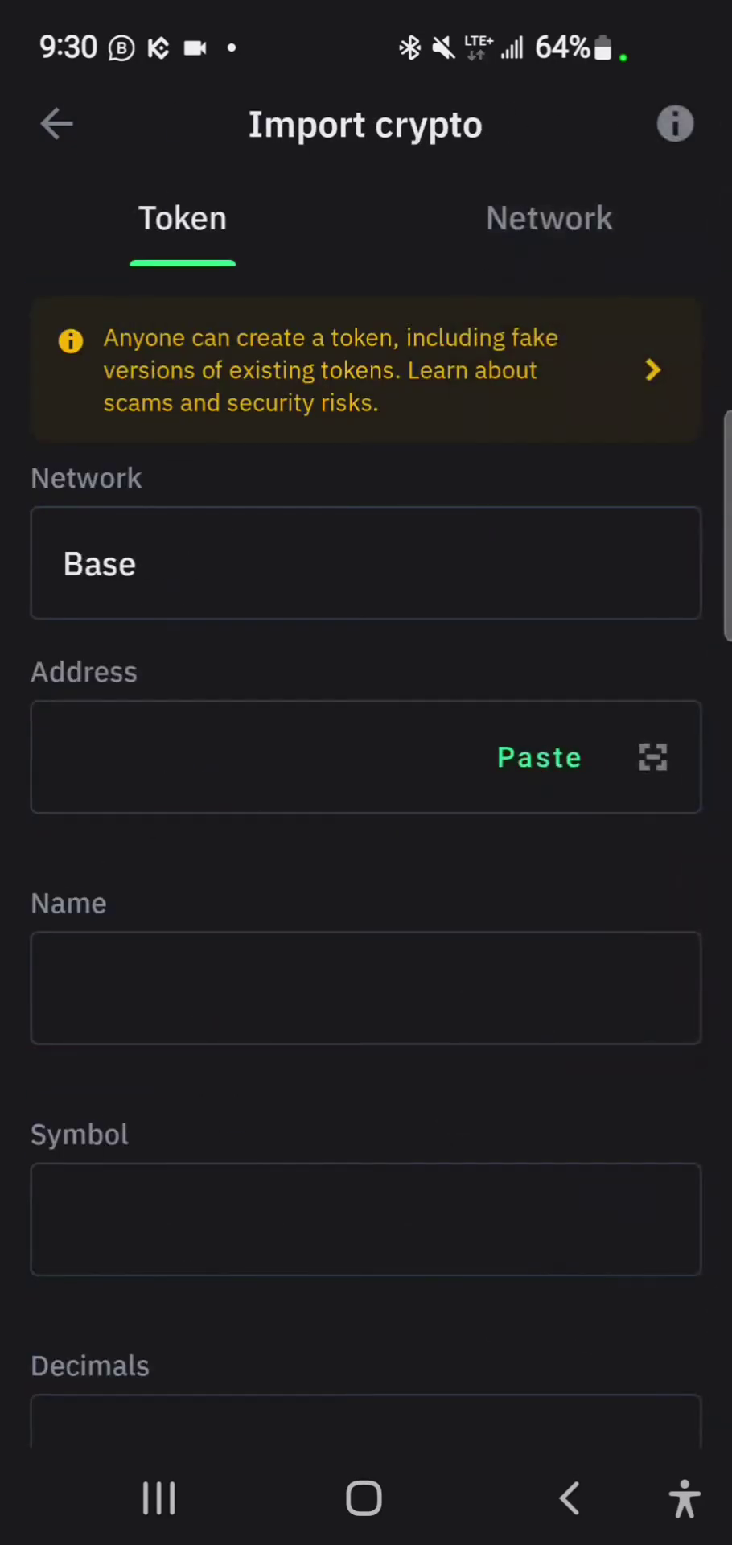
# Step: Paste the onchain contract address so name, symbol and 18 decimals fill in, and import it
pyautogui.click(537, 757)
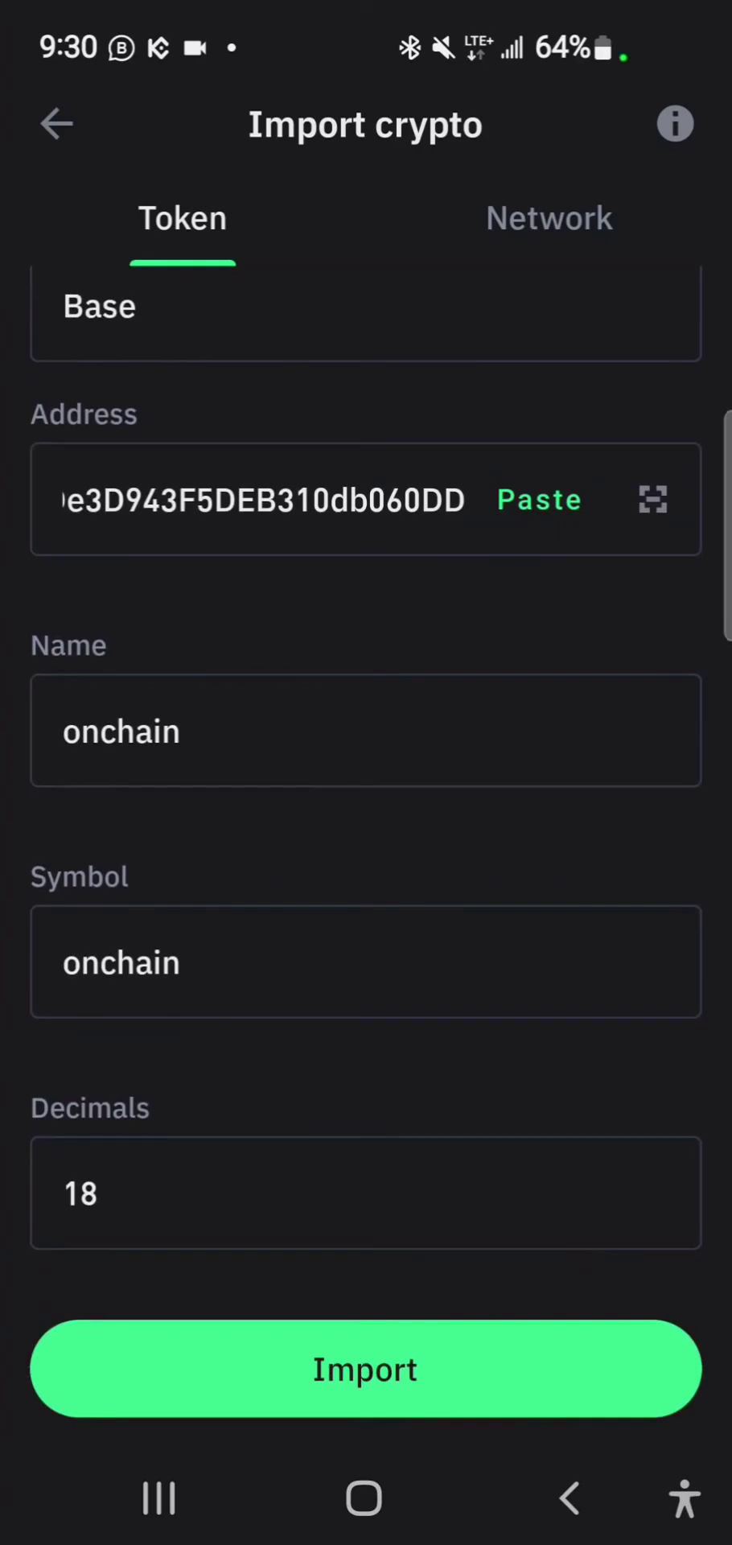
pyautogui.scroll(-3)
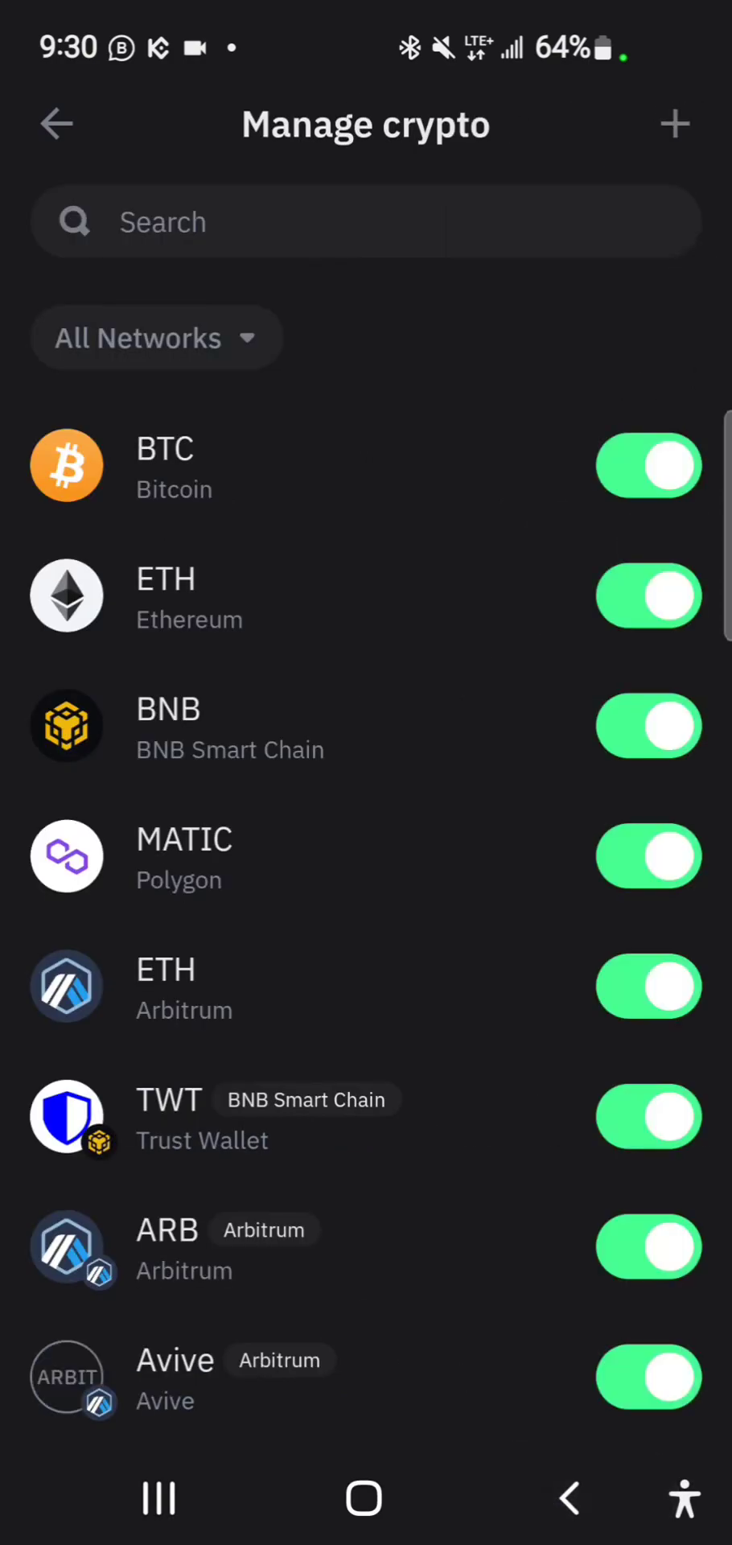
# Step: Go back Home and find onchain (Base) with a zero balance in the Crypto list
pyautogui.click(57, 124)
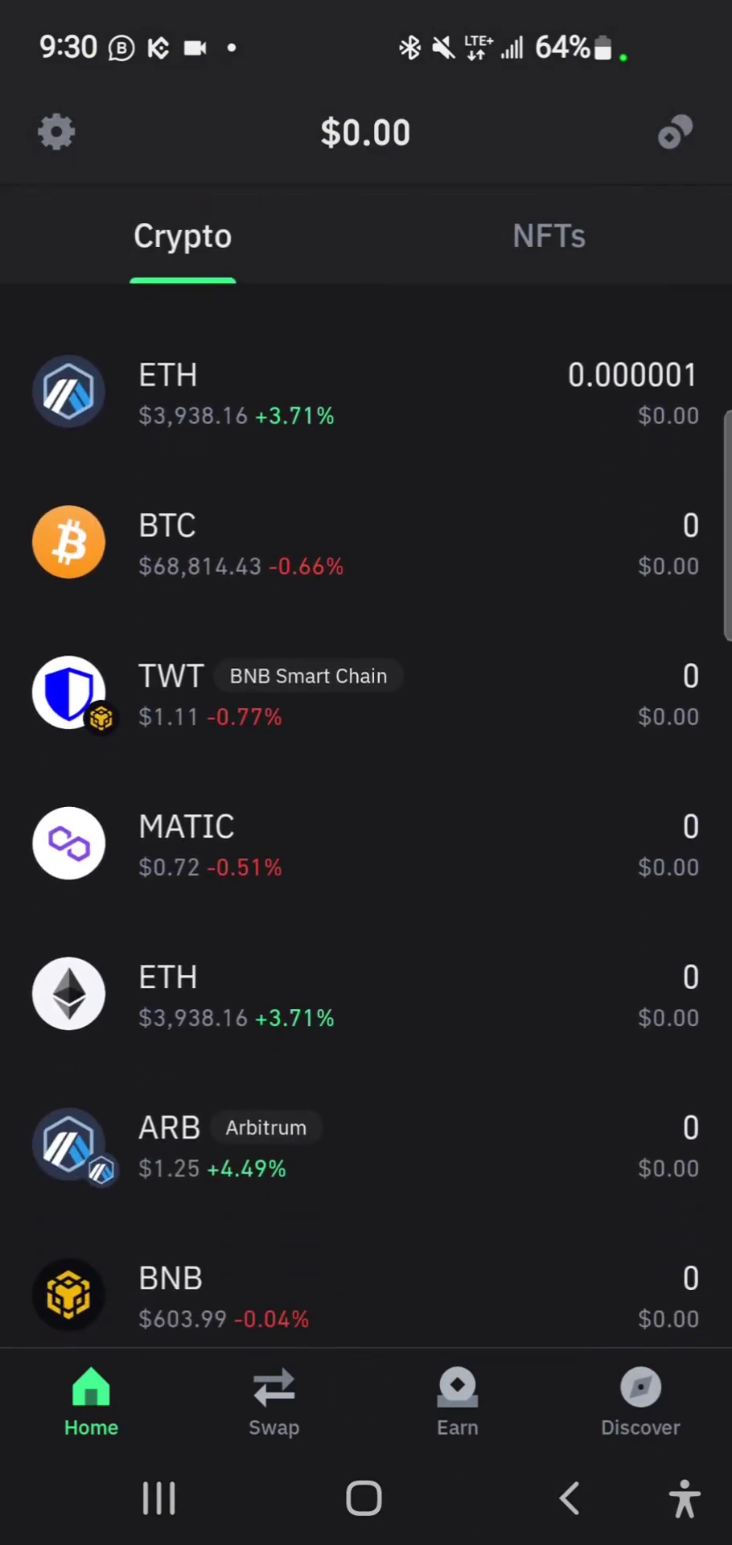
pyautogui.scroll(-3)
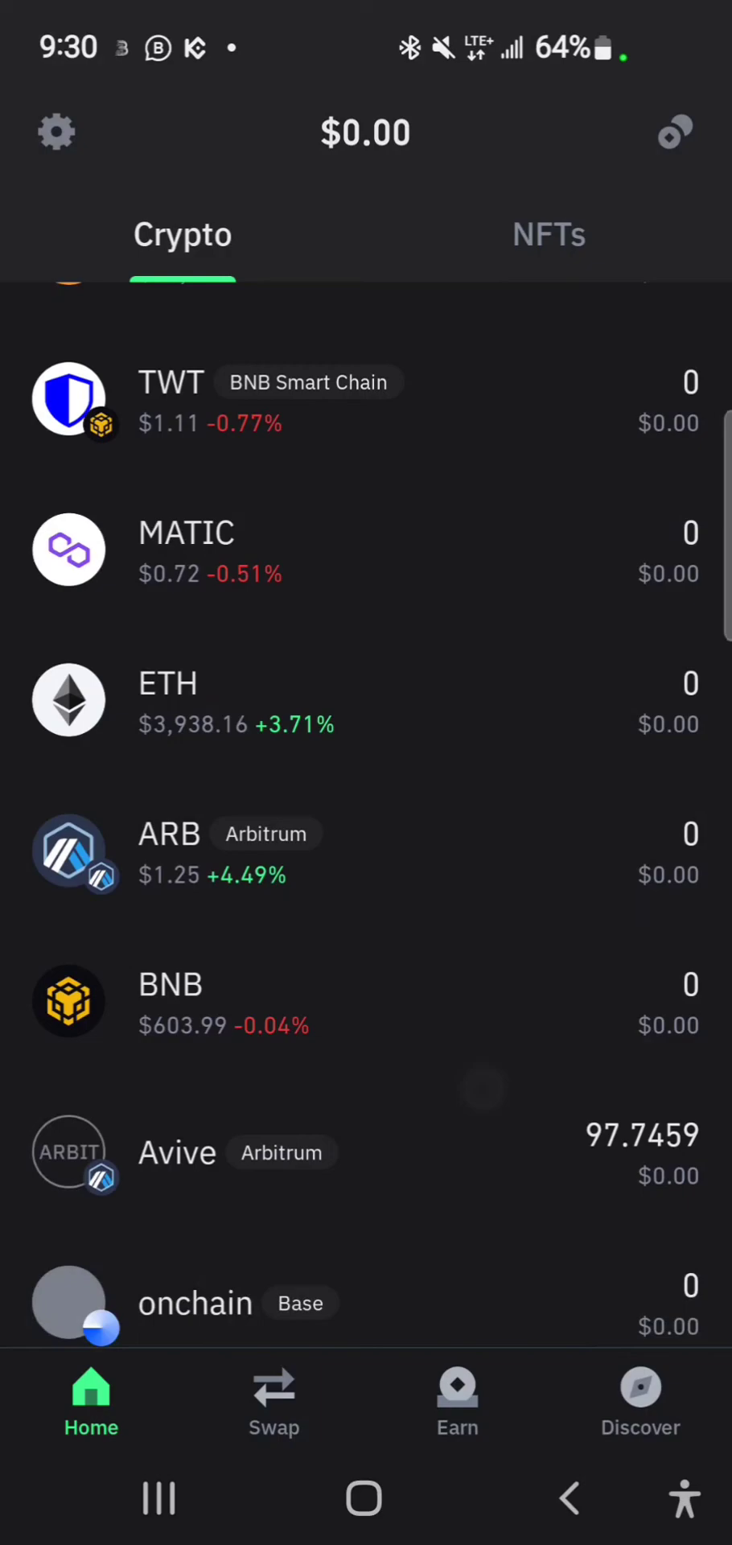
pyautogui.scroll(-3)
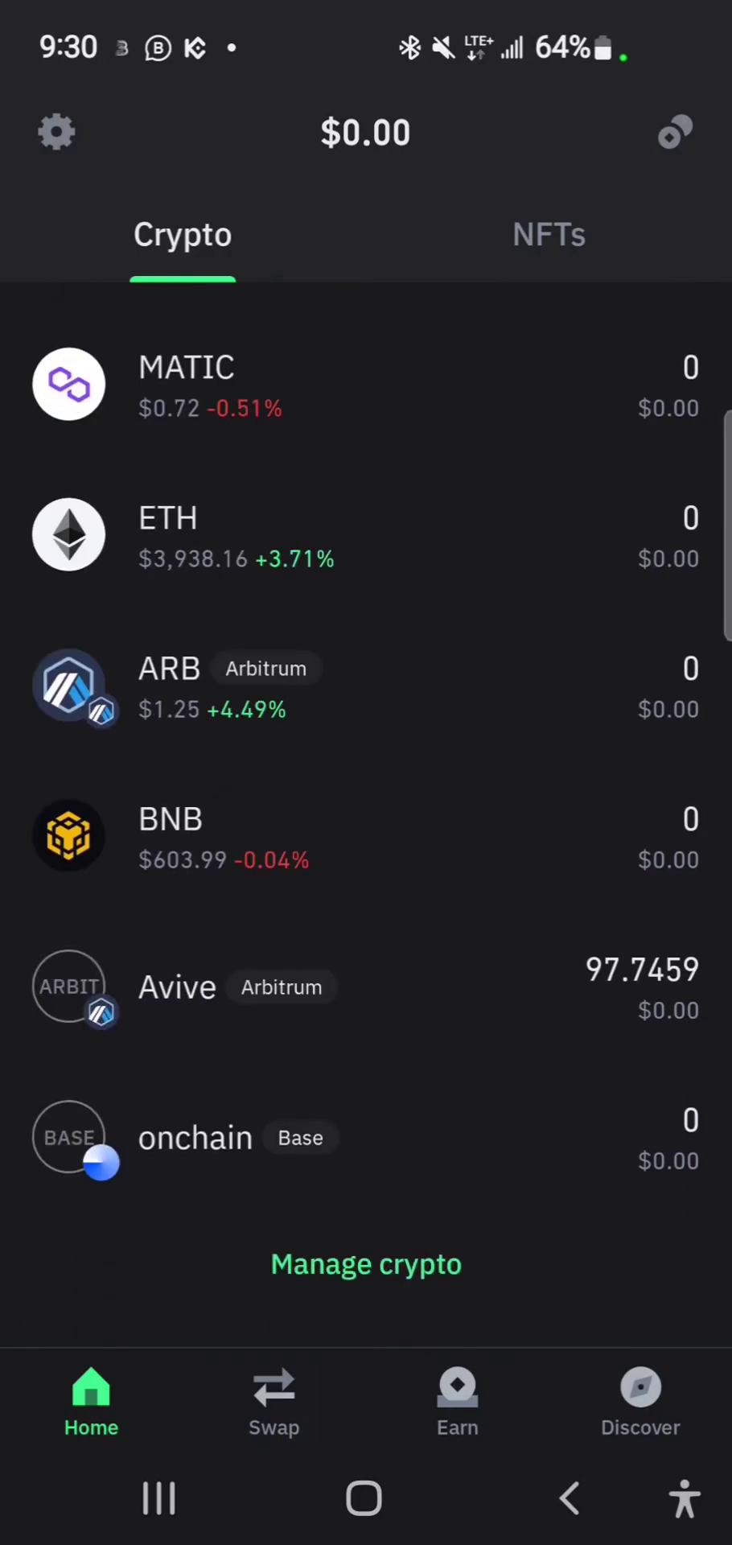